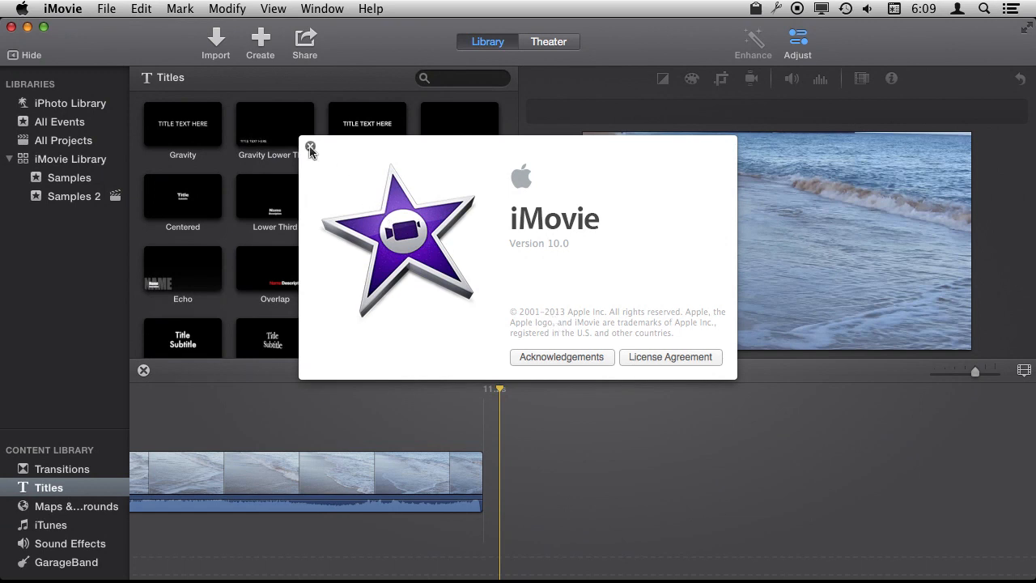
Close the About iMovie window and place a 10-second Scrolling Credits title after the beach clip
{"action": "left_click", "coordinate": [309, 148]}
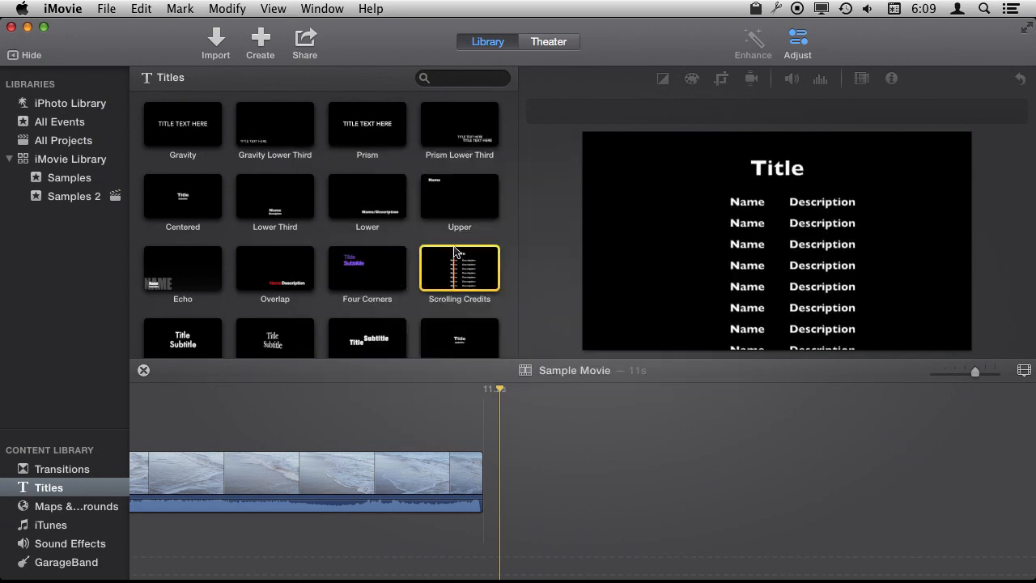
{"action": "left_click_drag", "start_coordinate": [460, 268], "coordinate": [522, 360]}
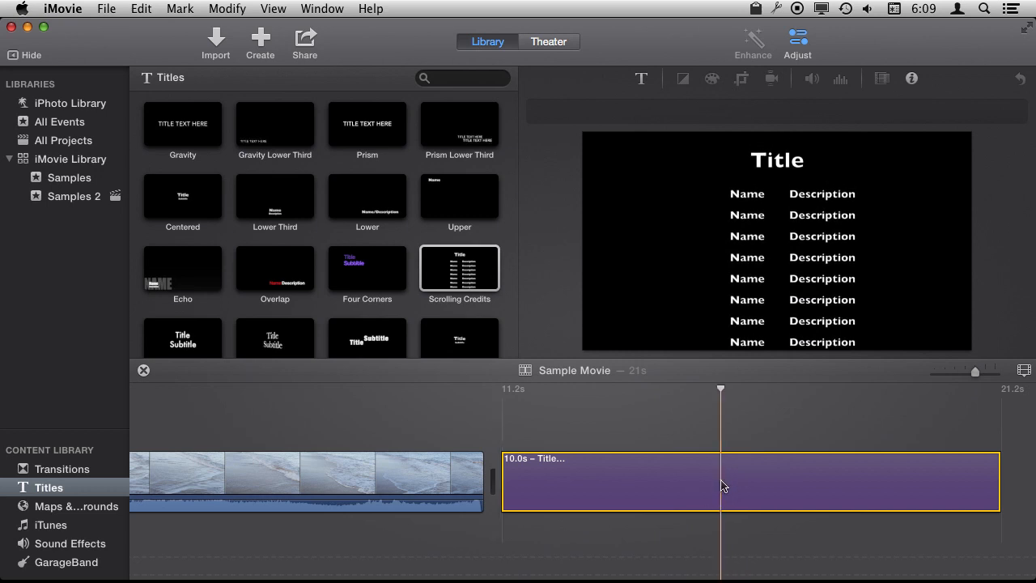
Open the Scrolling Credits title's Gill Sans Bold 110 placeholder text for editing
{"action": "double_click", "coordinate": [776, 159]}
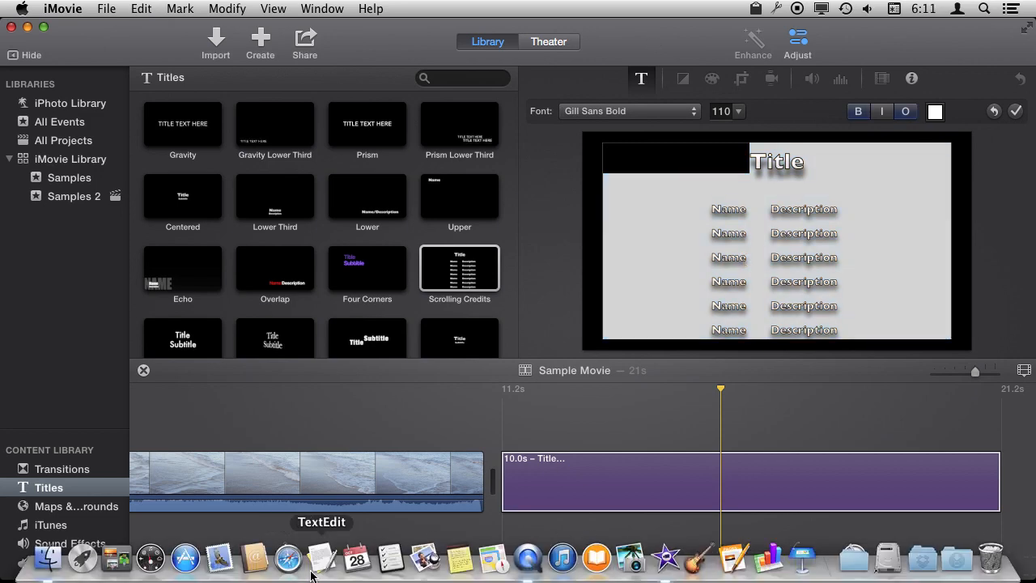
Paste the Title, Name and Description credits text into a new TextEdit document, zoomed out twice
{"action": "left_click", "coordinate": [321, 558]}
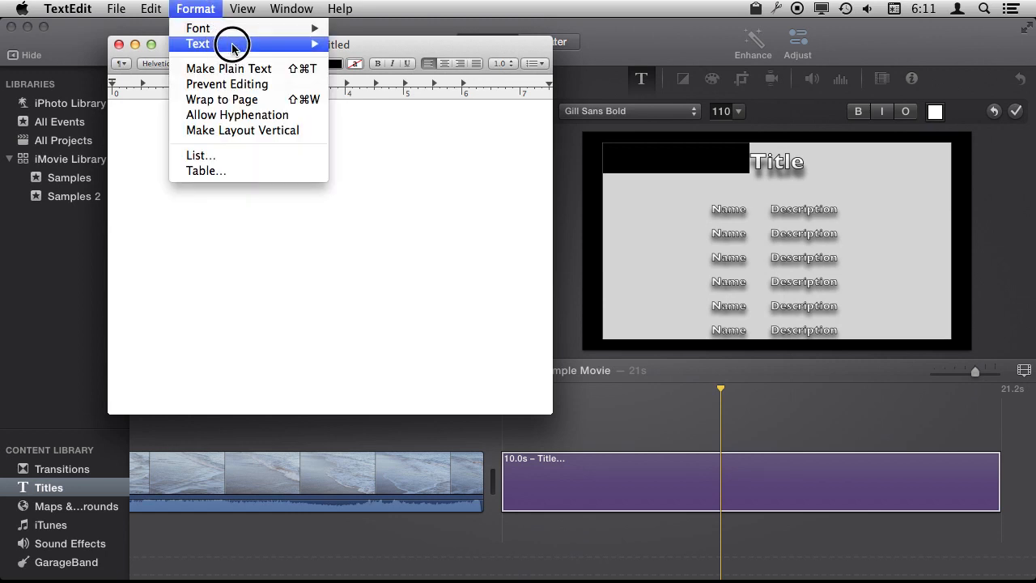
{"action": "mouse_move", "coordinate": [243, 68]}
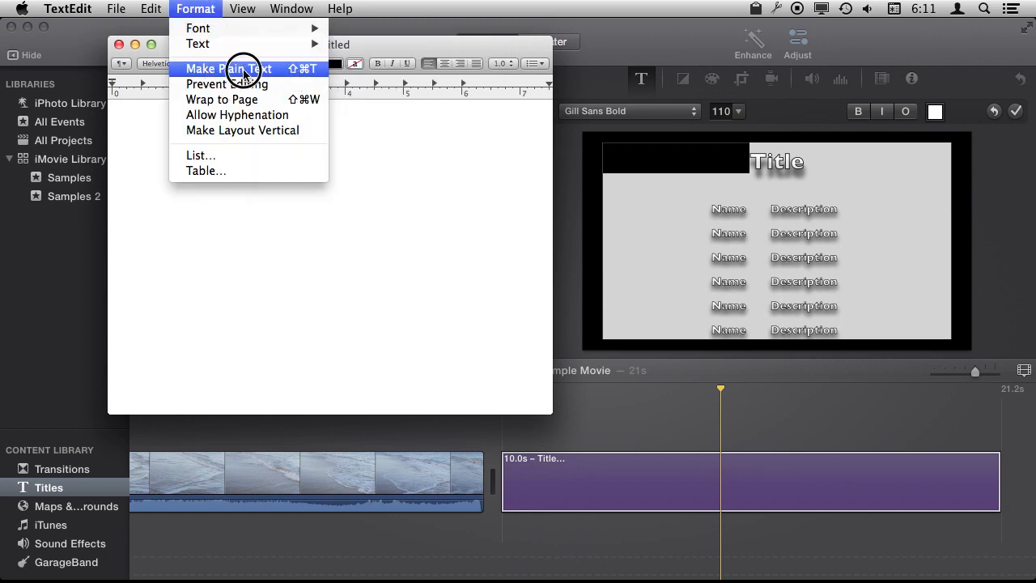
{"action": "left_click", "coordinate": [227, 68]}
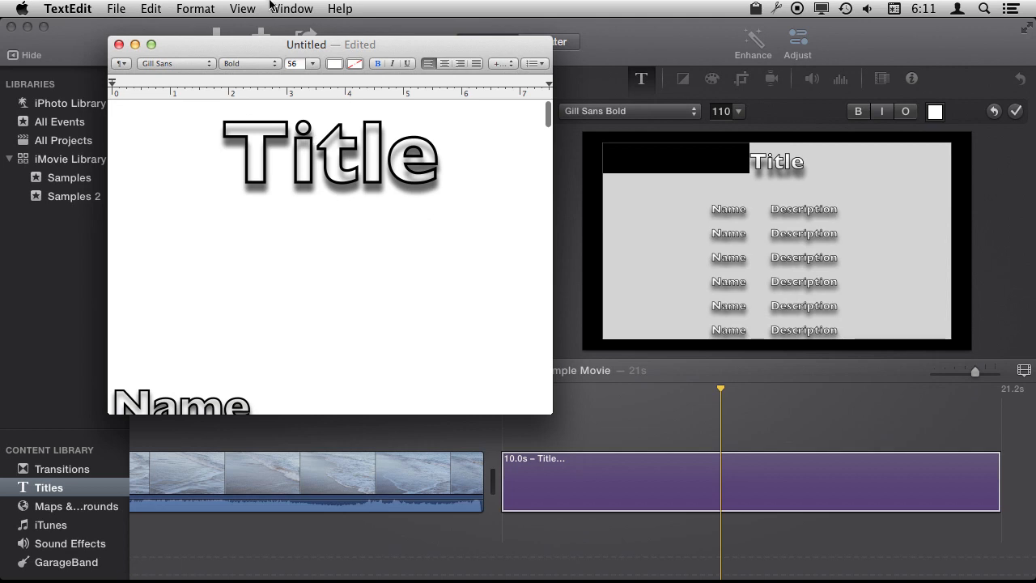
{"action": "left_click", "coordinate": [242, 9]}
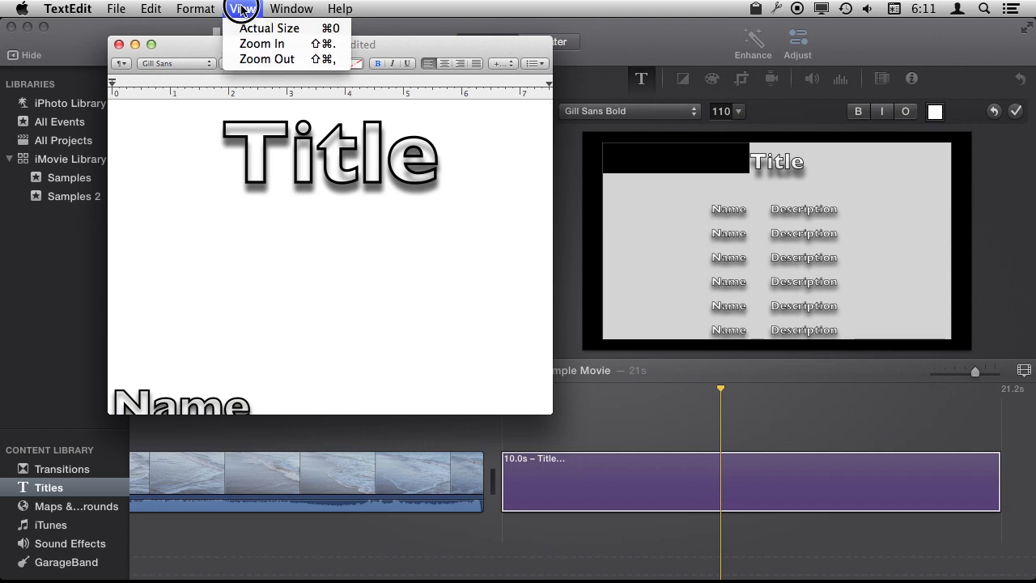
{"action": "left_click", "coordinate": [267, 58]}
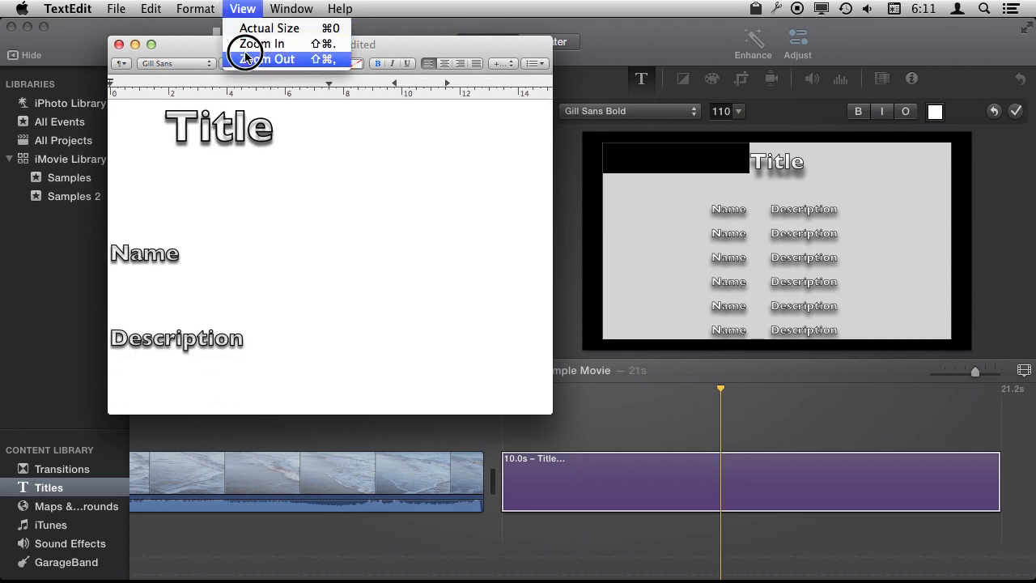
{"action": "left_click", "coordinate": [267, 58]}
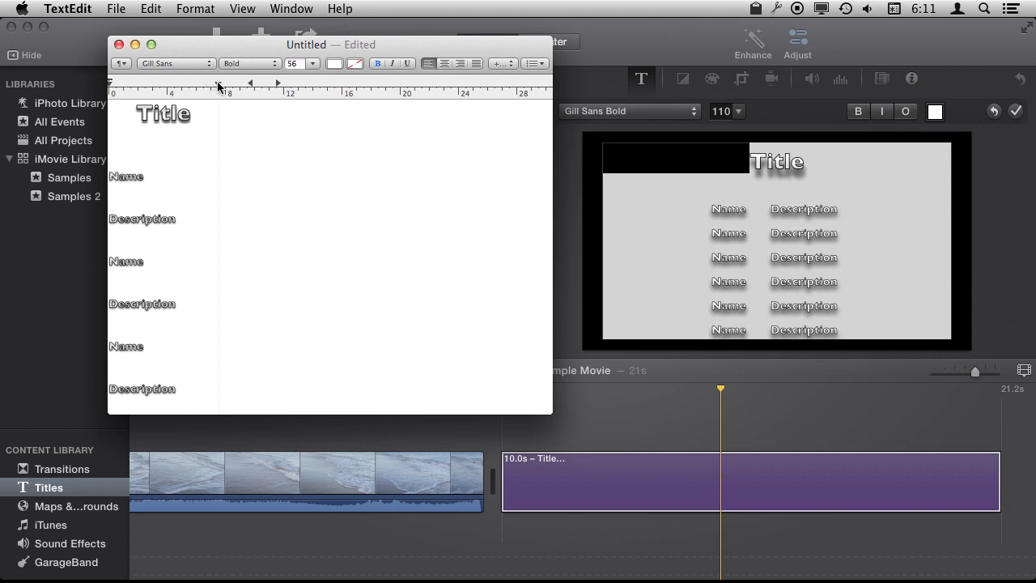
{"action": "left_click", "coordinate": [115, 9]}
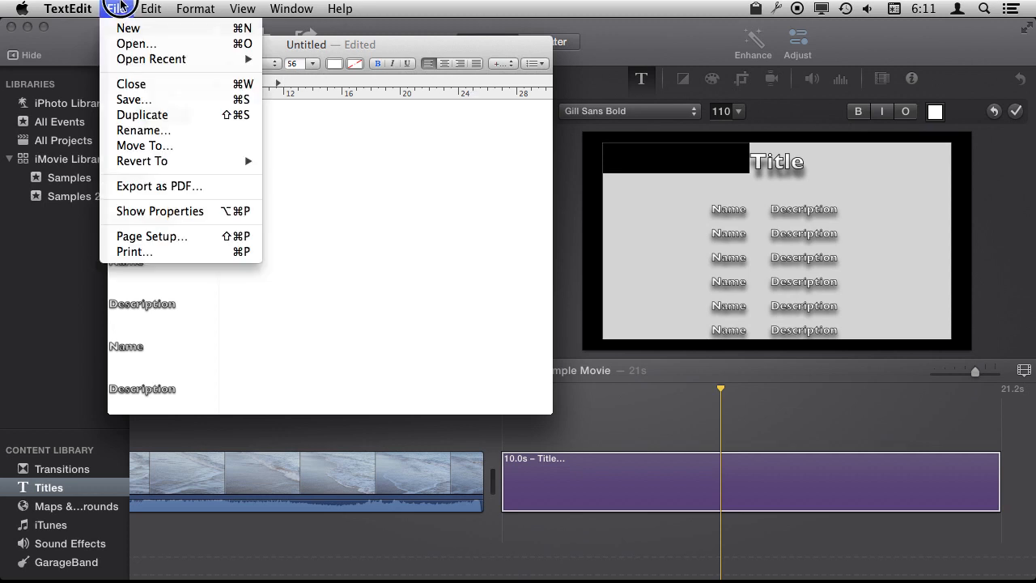
Create and apply a custom 24 by 11 inch paper size for the credits document
{"action": "left_click", "coordinate": [151, 236]}
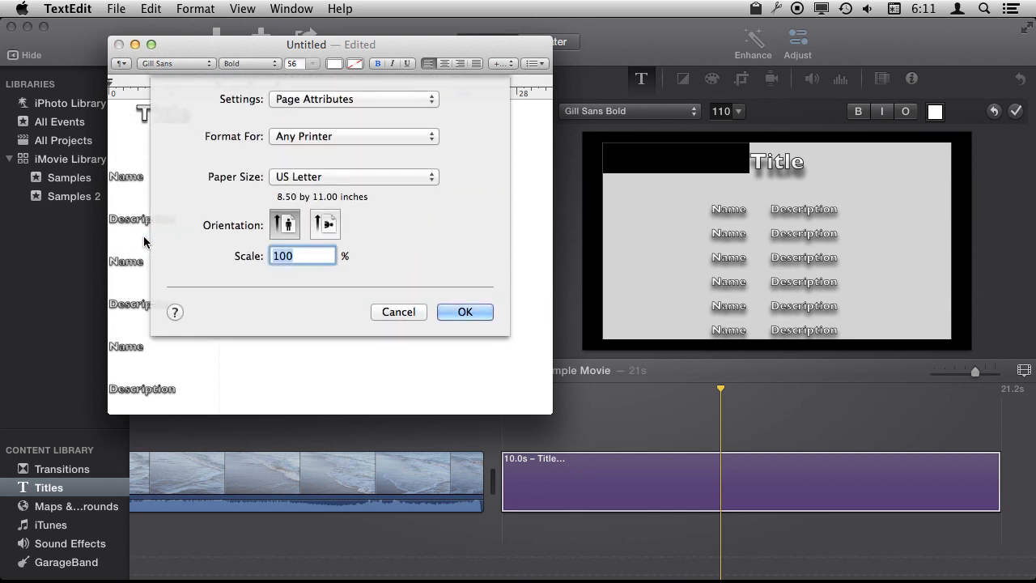
{"action": "left_click", "coordinate": [354, 176]}
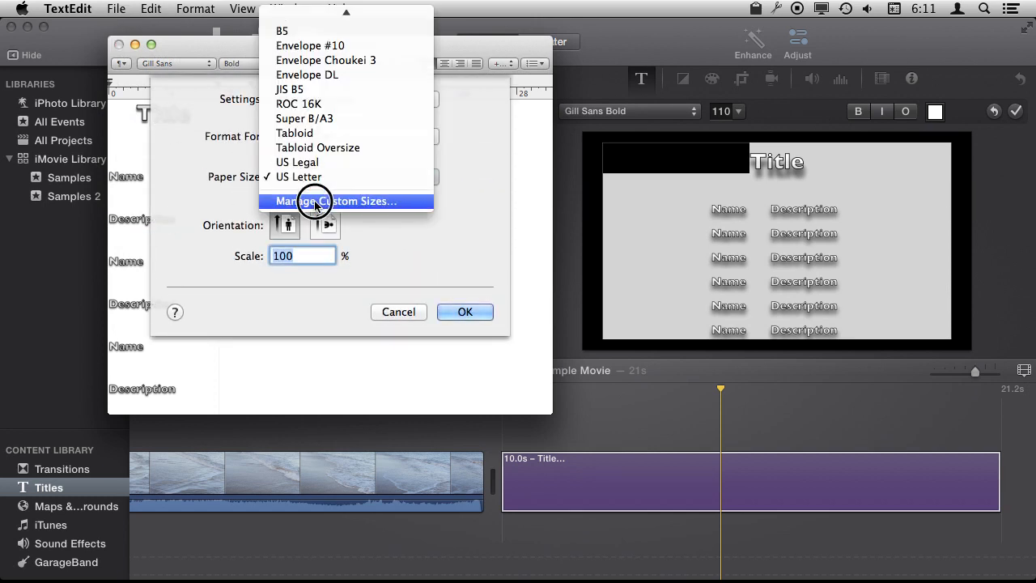
{"action": "left_click", "coordinate": [336, 201]}
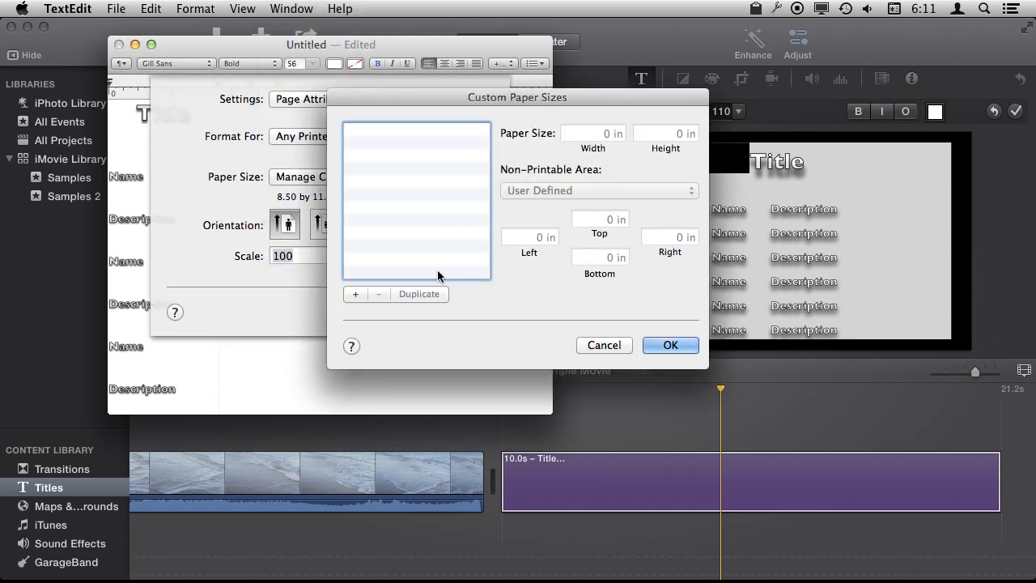
{"action": "left_click", "coordinate": [355, 294]}
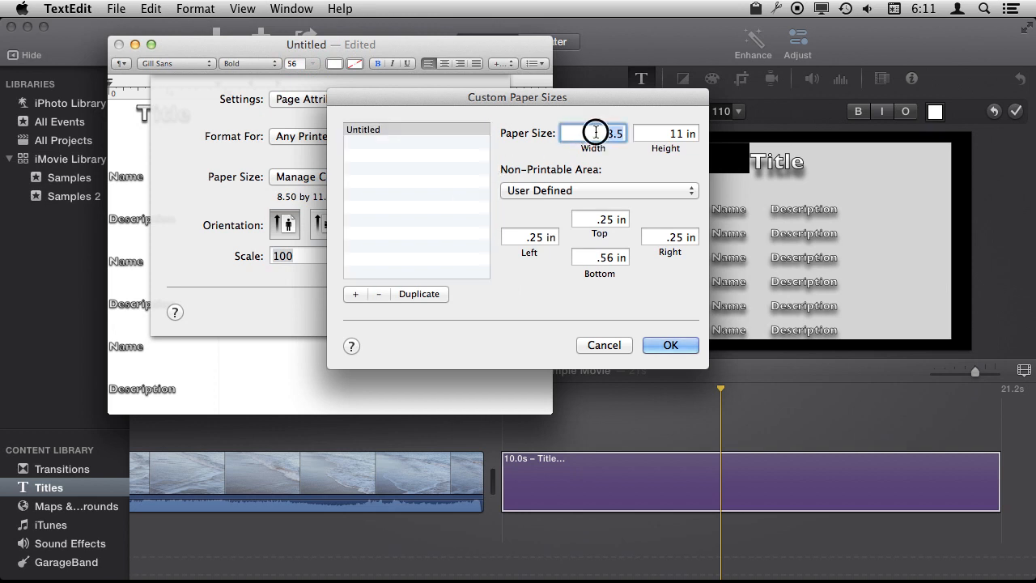
{"action": "type", "text": "24"}
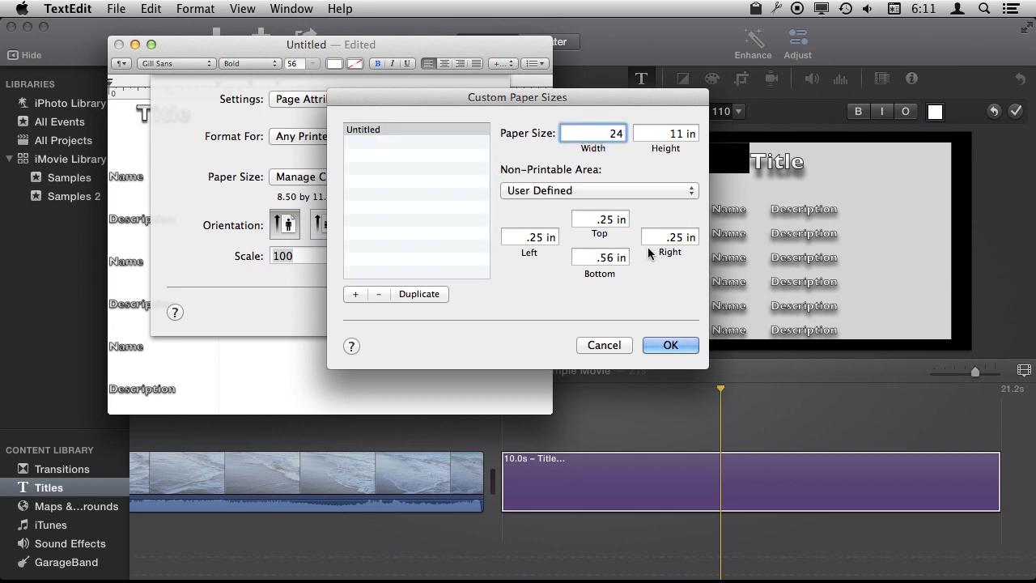
{"action": "left_click", "coordinate": [670, 345]}
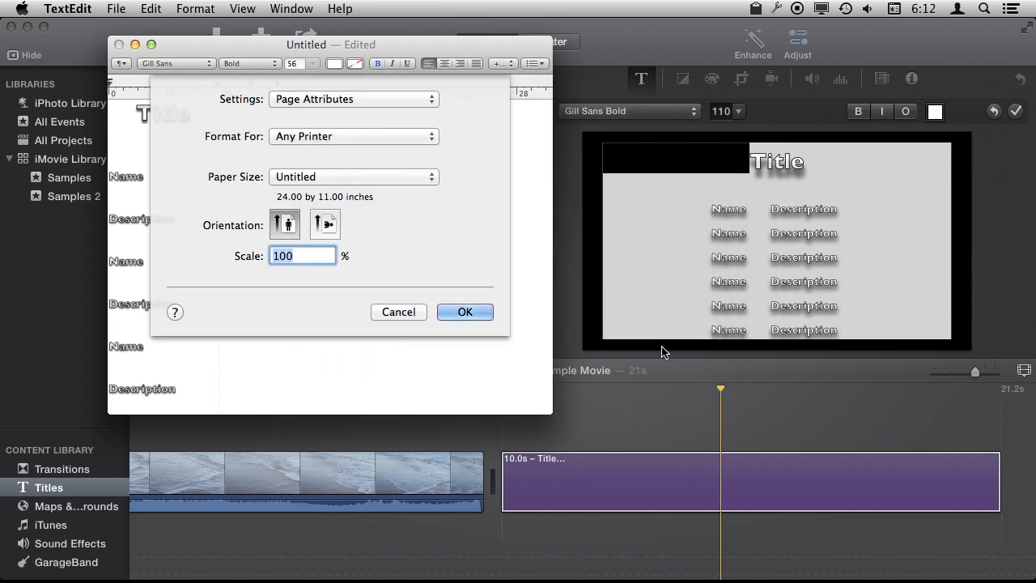
{"action": "left_click", "coordinate": [465, 312]}
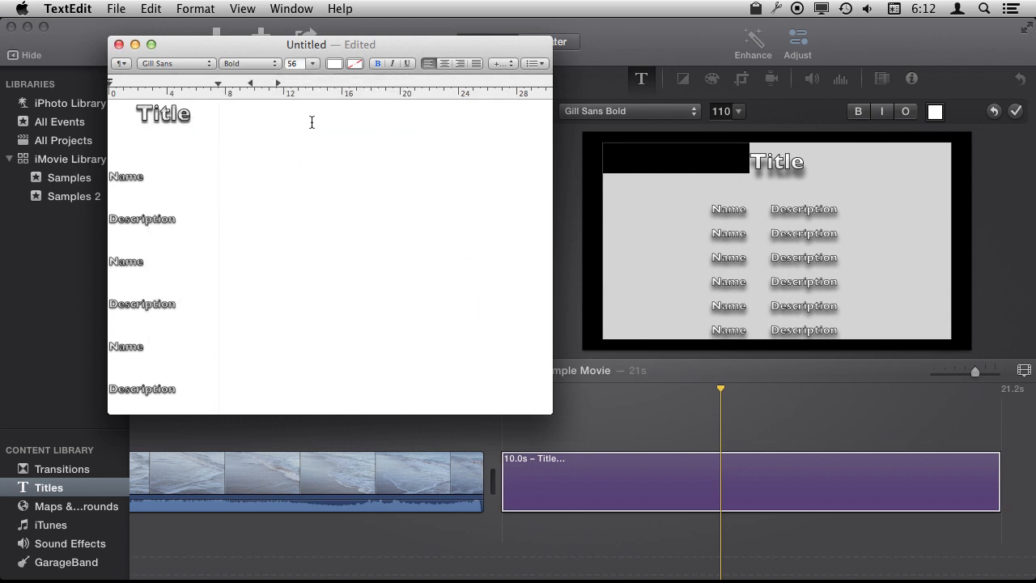
Switch the document to Wrap to Page layout and select the first Name placeholder
{"action": "left_click", "coordinate": [195, 9]}
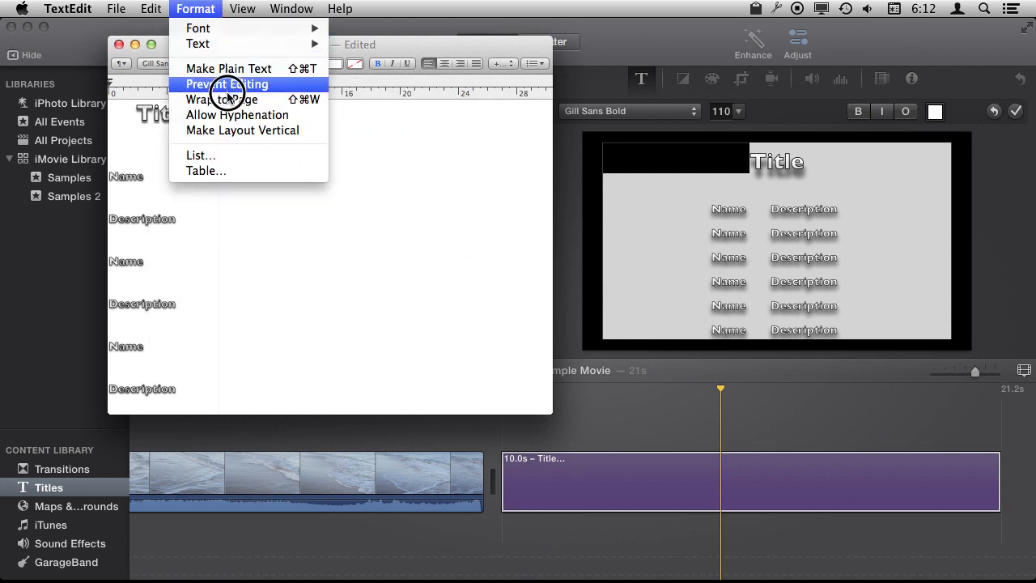
{"action": "left_click", "coordinate": [223, 99]}
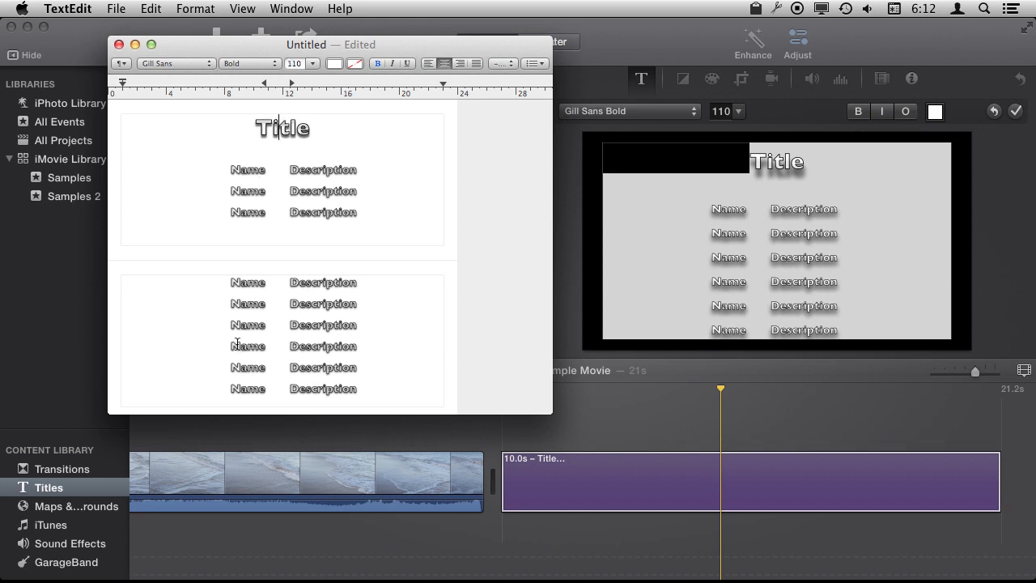
{"action": "double_click", "coordinate": [247, 170]}
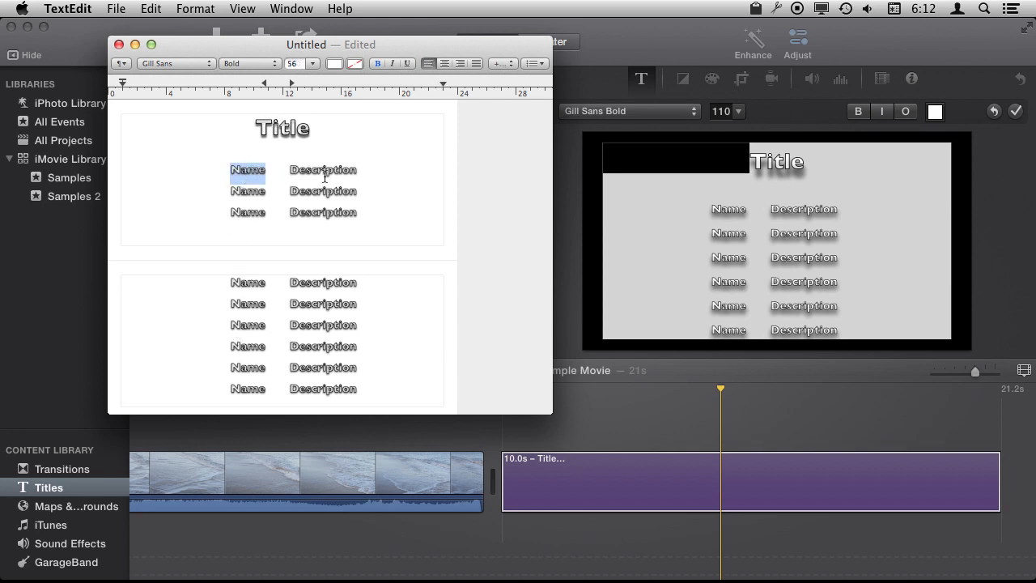
{"action": "mouse_move", "coordinate": [231, 105]}
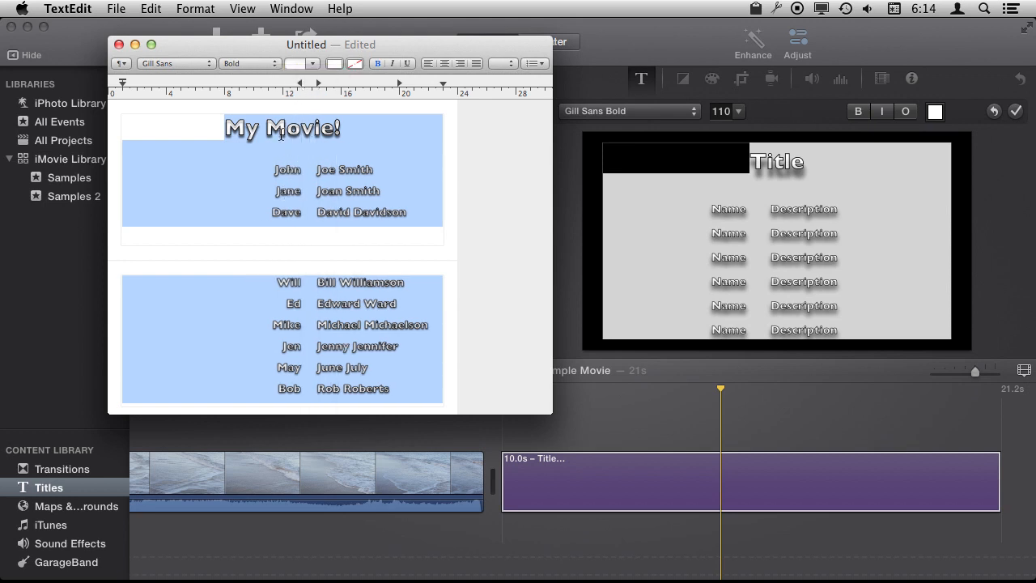
{"action": "mouse_move", "coordinate": [355, 235]}
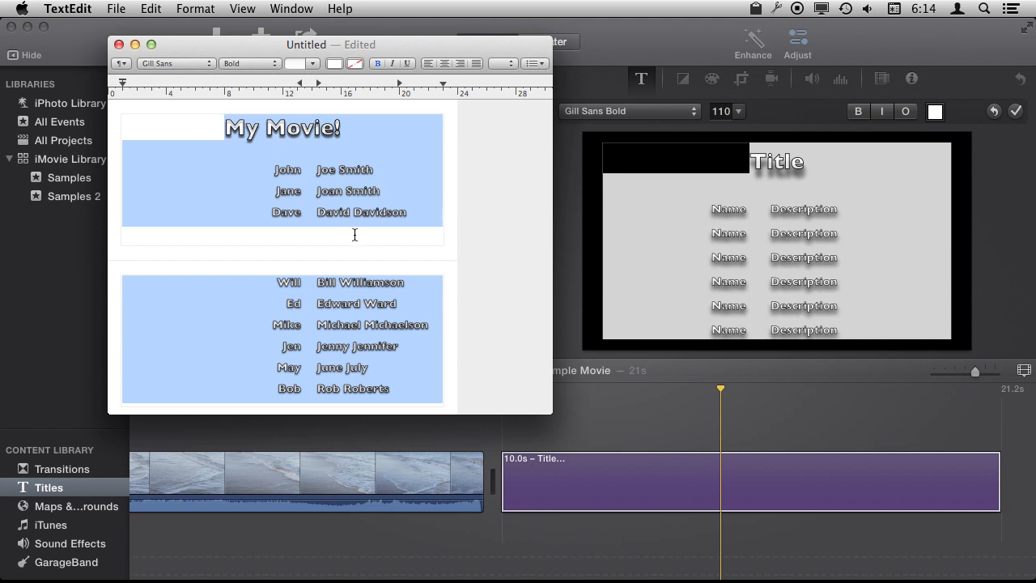
{"action": "mouse_move", "coordinate": [159, 236]}
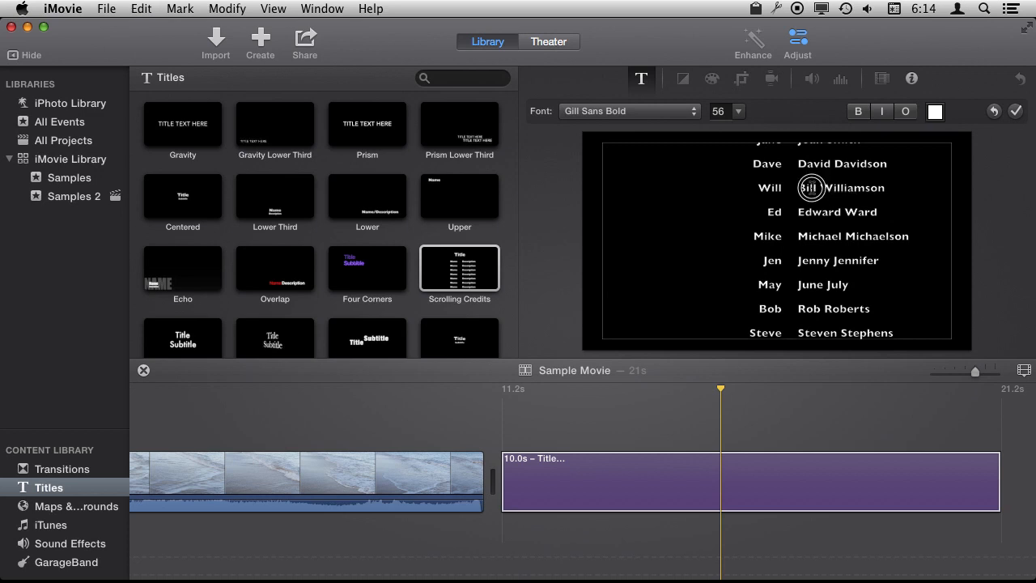
Replace the title's placeholder names with the My Movie! cast list and preview the 35.6-second credits
{"action": "double_click", "coordinate": [806, 187]}
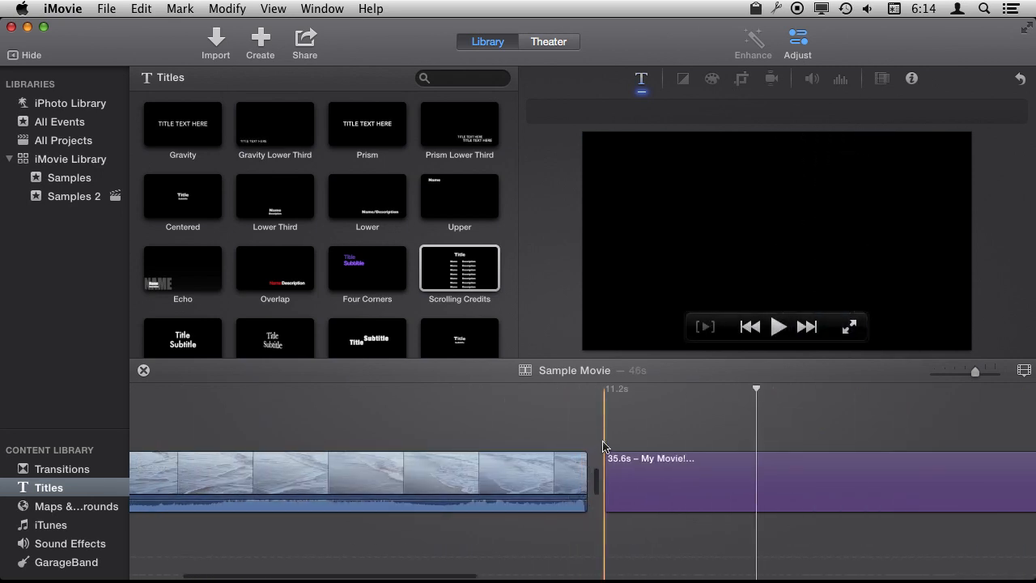
{"action": "left_click", "coordinate": [777, 327]}
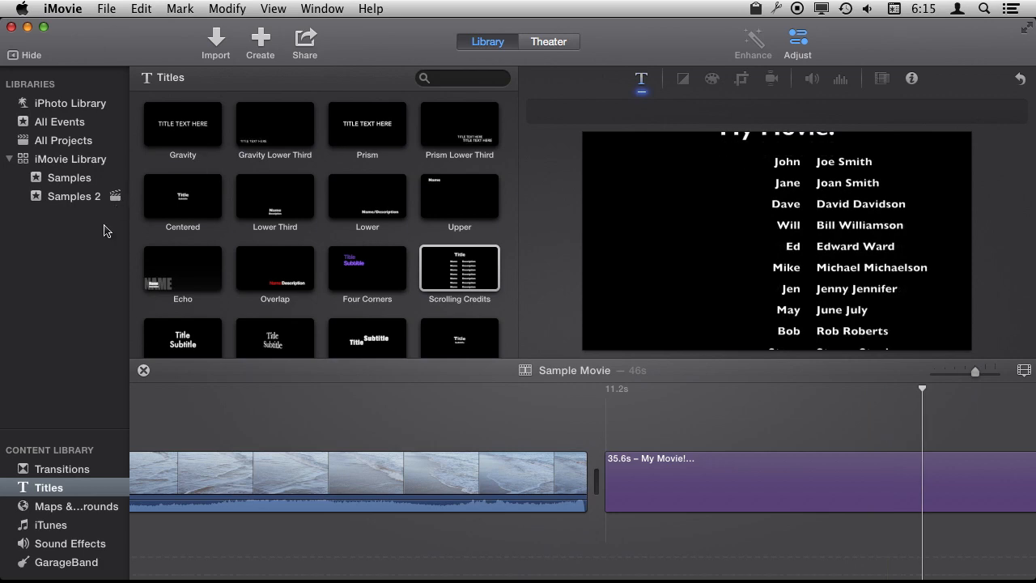
Overlay the snowy mountain photo as a picture-in-picture inset using Crop instead of Ken Burns
{"action": "left_click", "coordinate": [70, 103]}
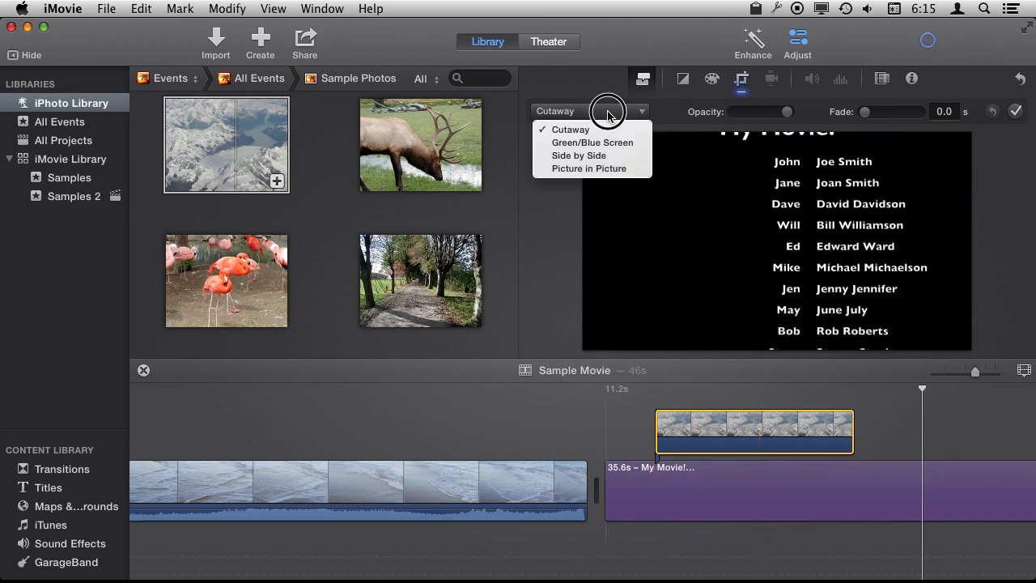
{"action": "left_click", "coordinate": [590, 168]}
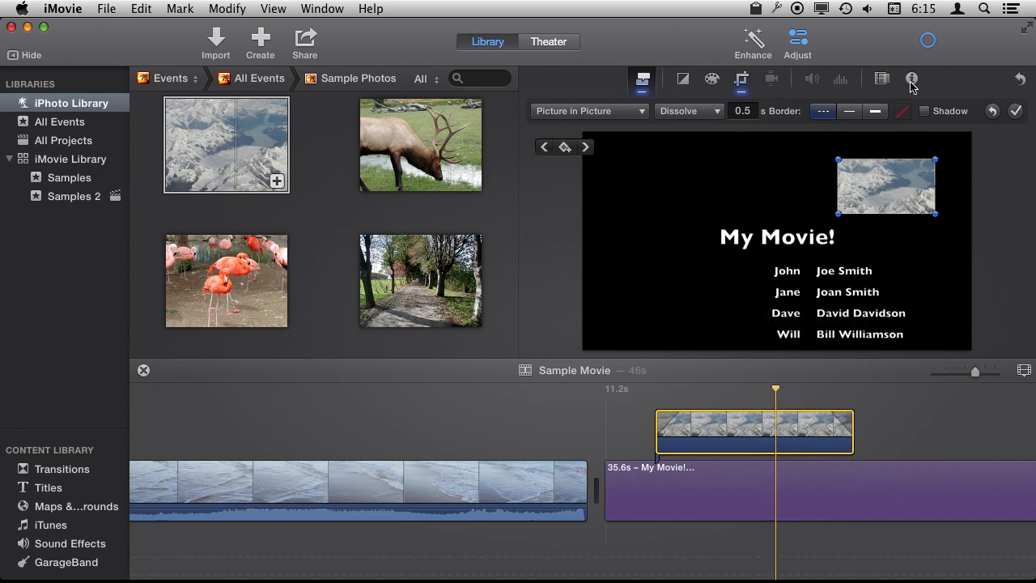
{"action": "left_click", "coordinate": [740, 78]}
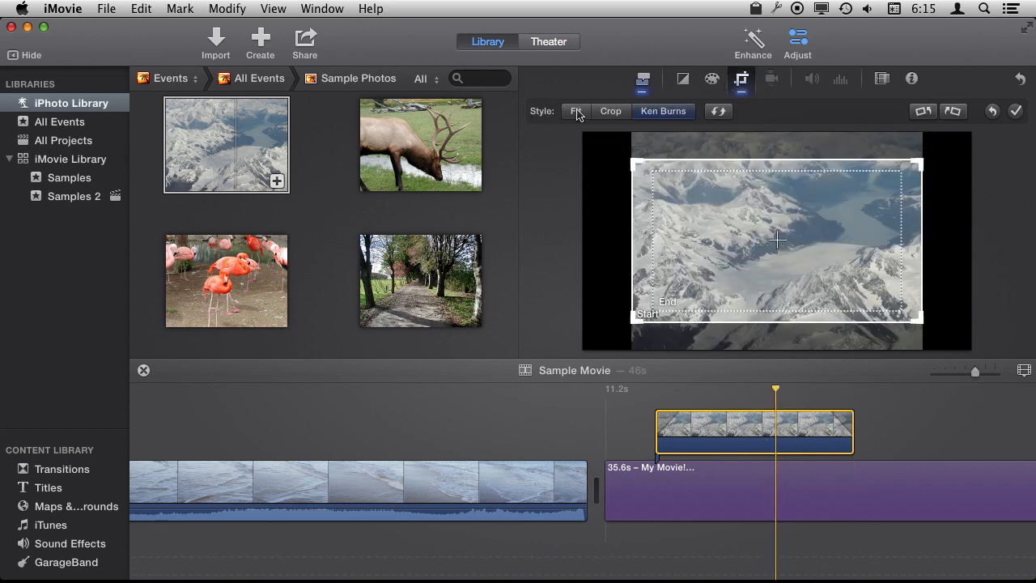
{"action": "left_click", "coordinate": [610, 111]}
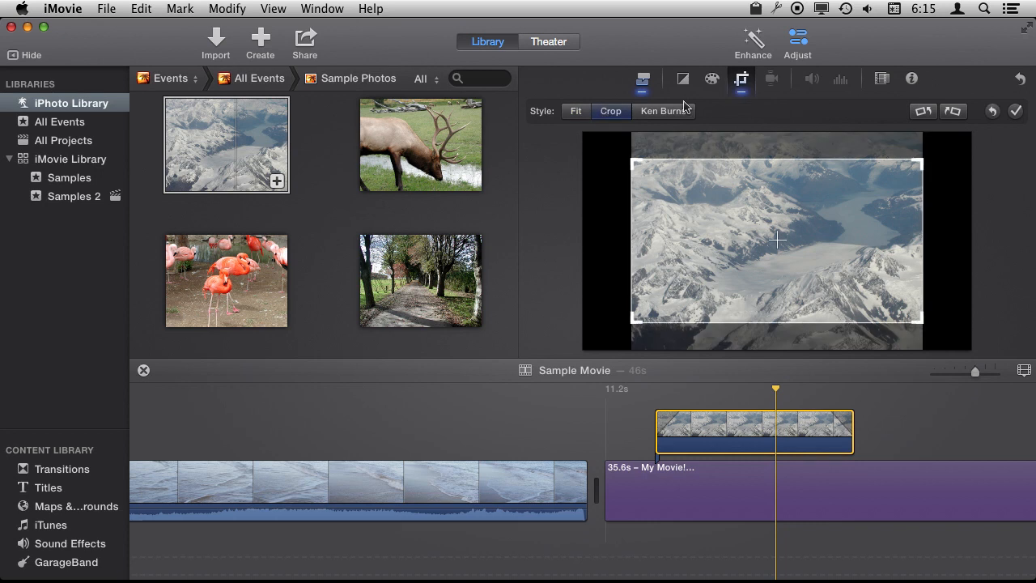
{"action": "mouse_move", "coordinate": [873, 99]}
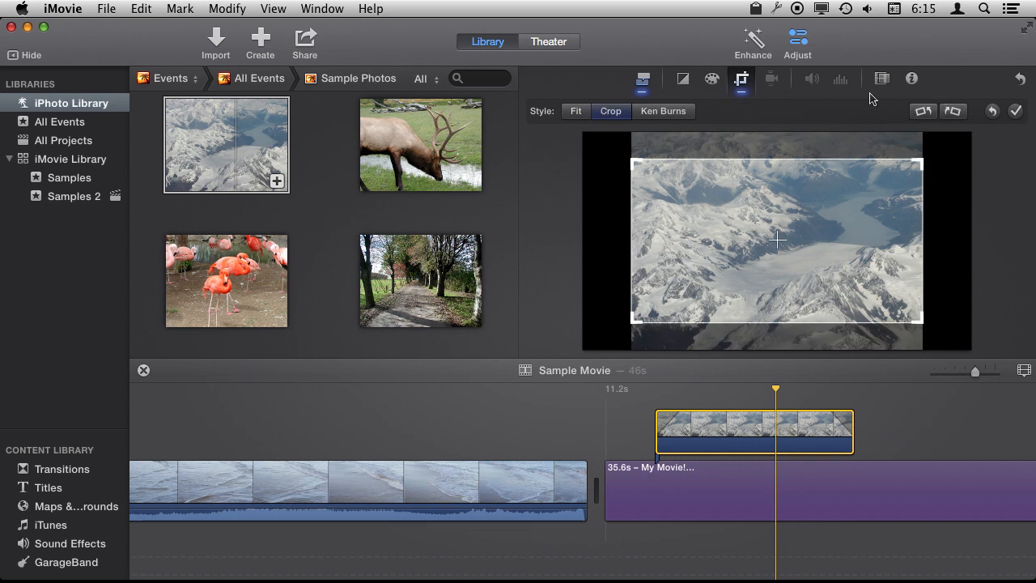
{"action": "left_click", "coordinate": [1015, 111]}
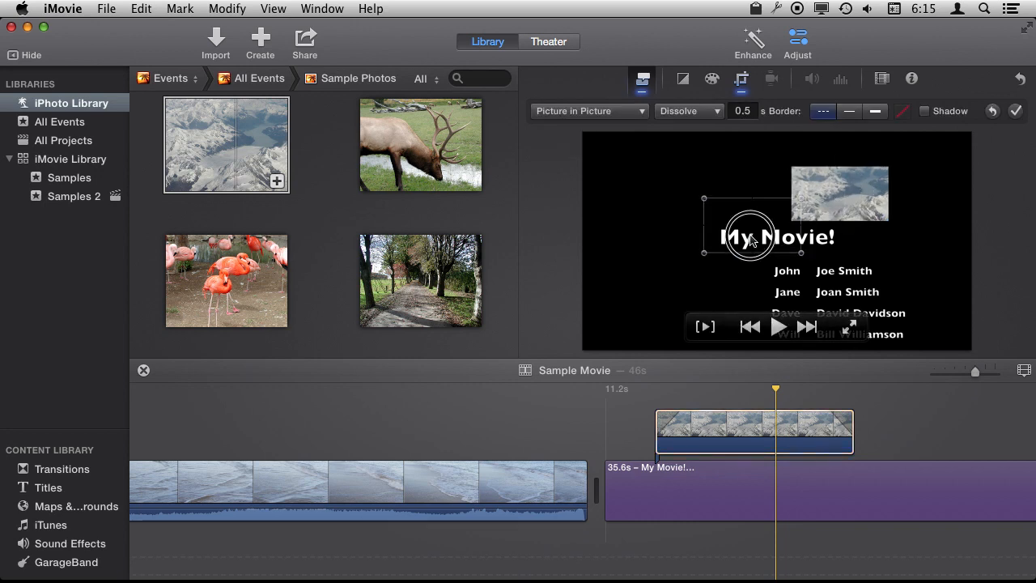
Move and resize the mountain inset to sit left of the scrolling names
{"action": "left_click_drag", "start_coordinate": [757, 235], "coordinate": [648, 296]}
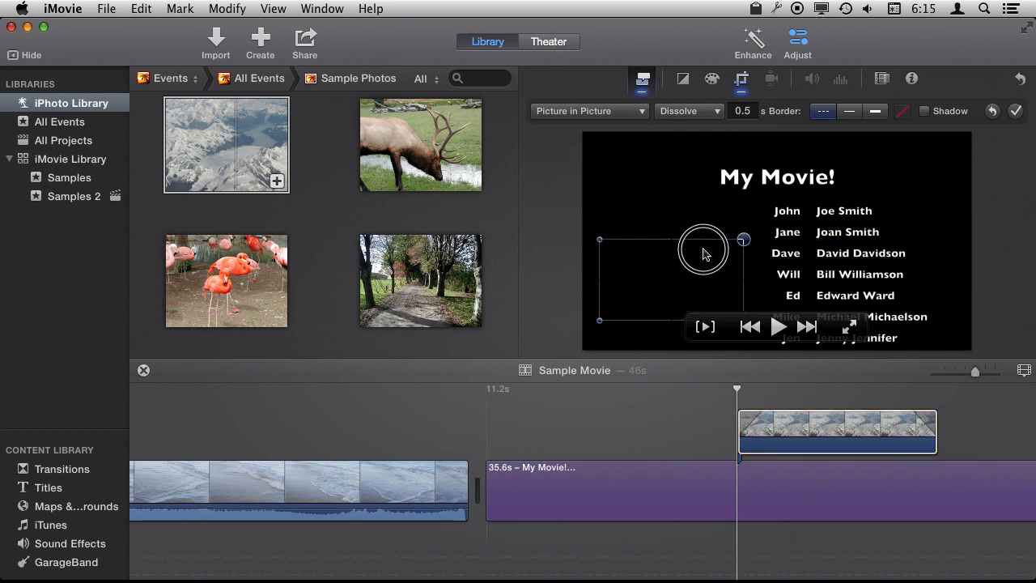
{"action": "left_click_drag", "start_coordinate": [702, 251], "coordinate": [659, 229]}
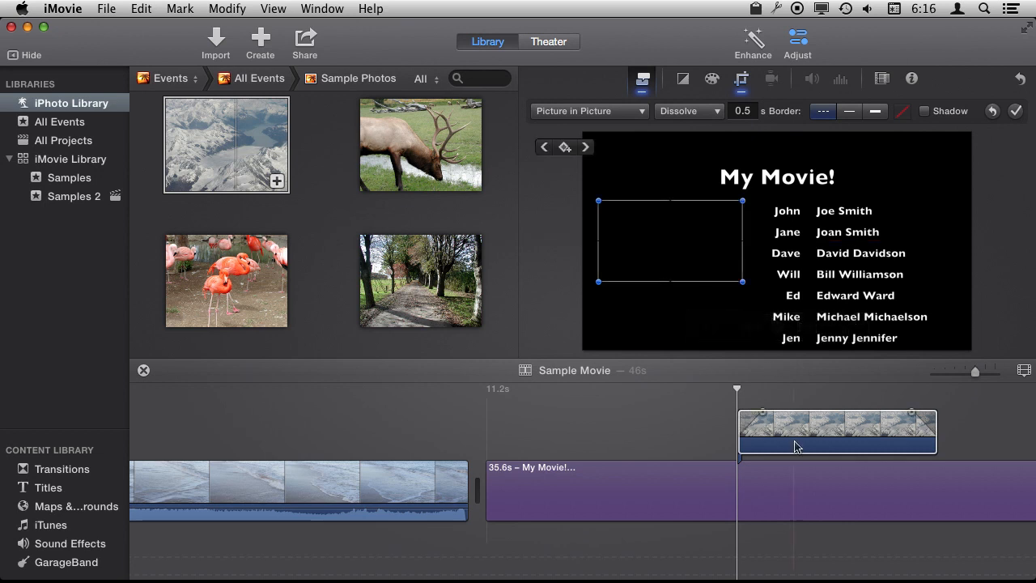
{"action": "left_click", "coordinate": [605, 397]}
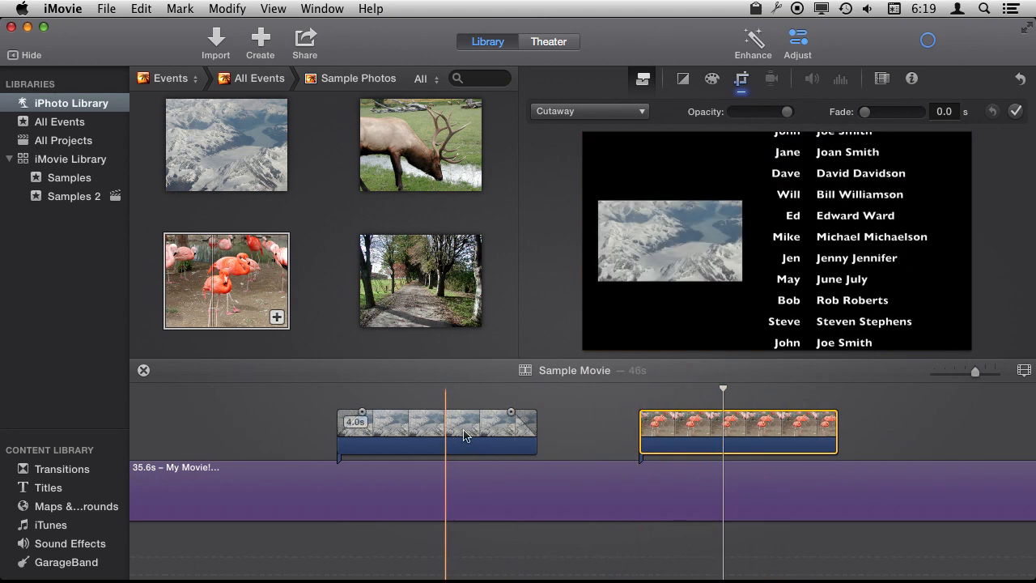
Add flamingo and tree-lined path photo insets on the left and preview the credits
{"action": "left_click", "coordinate": [141, 8]}
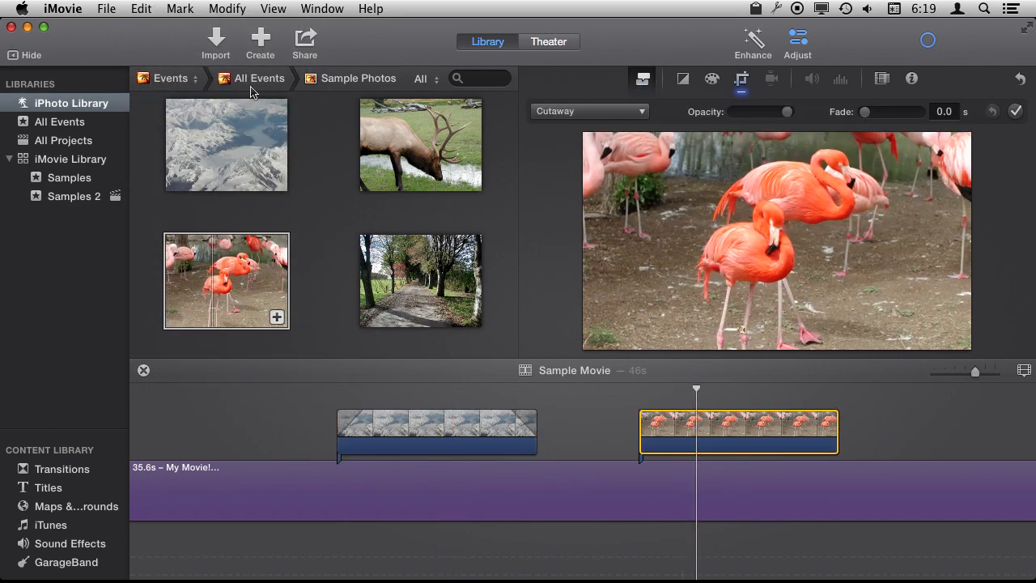
{"action": "left_click", "coordinate": [141, 9]}
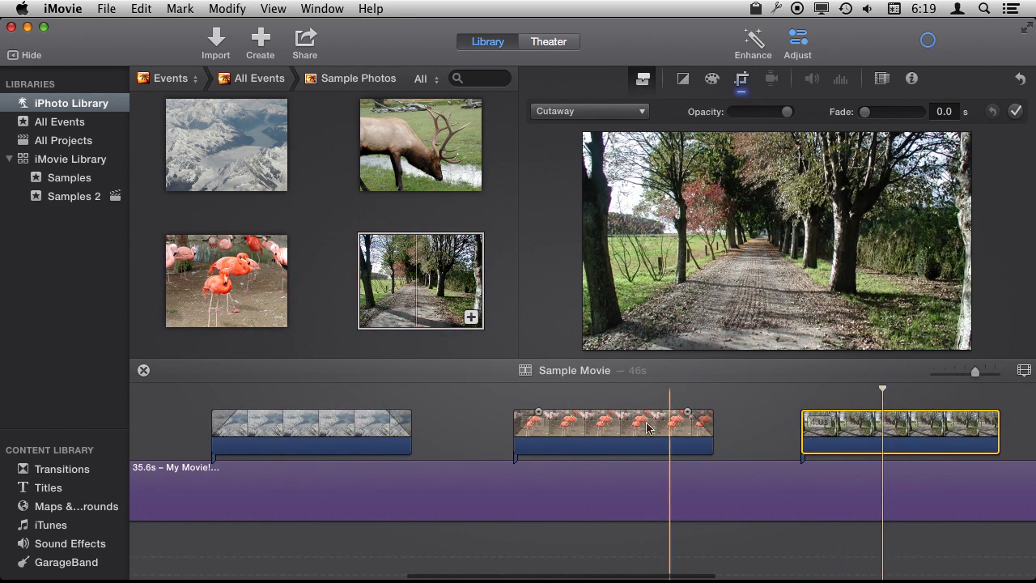
{"action": "left_click", "coordinate": [140, 9]}
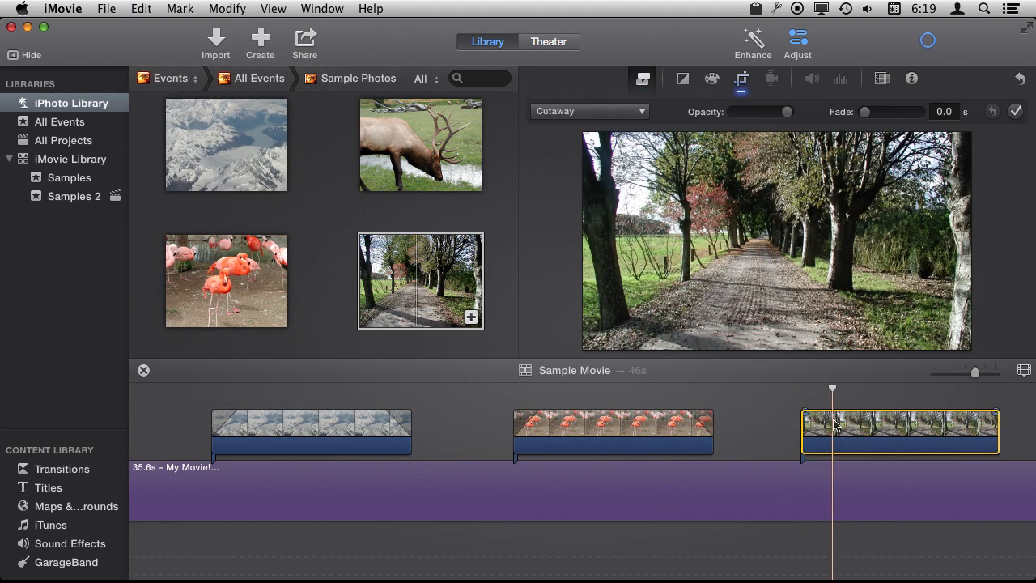
{"action": "left_click", "coordinate": [141, 9]}
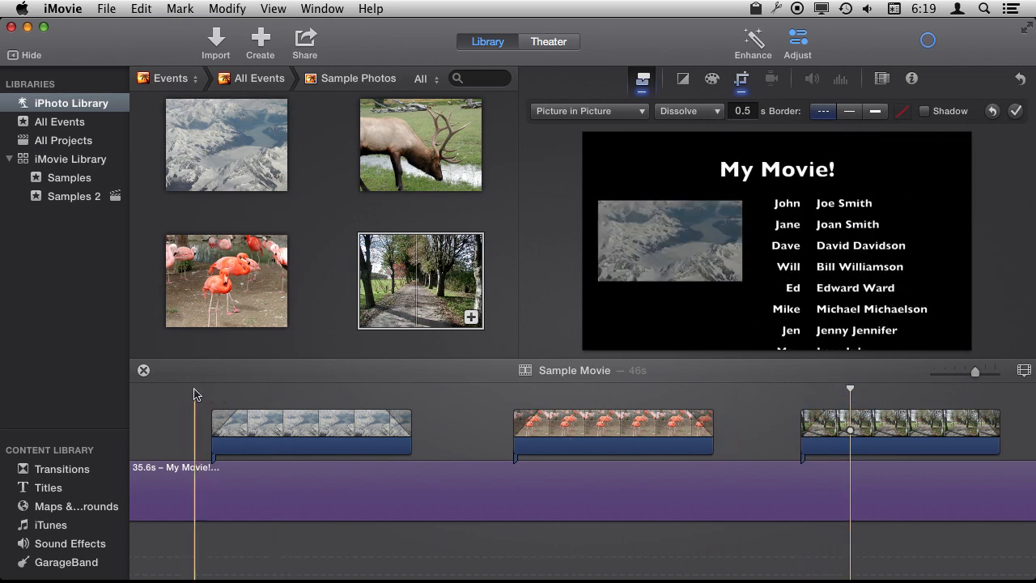
{"action": "left_click", "coordinate": [206, 389]}
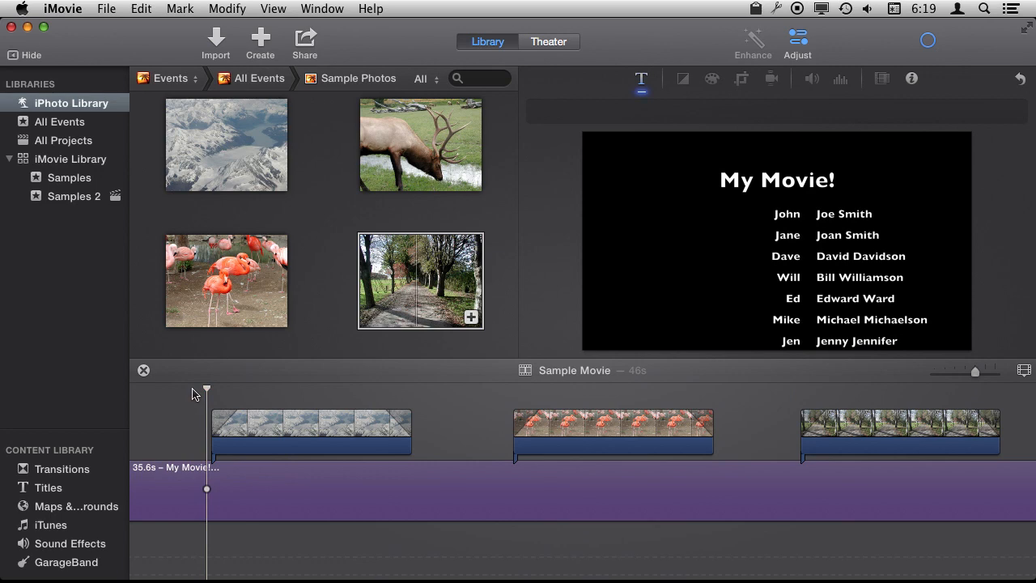
{"action": "left_click", "coordinate": [301, 390]}
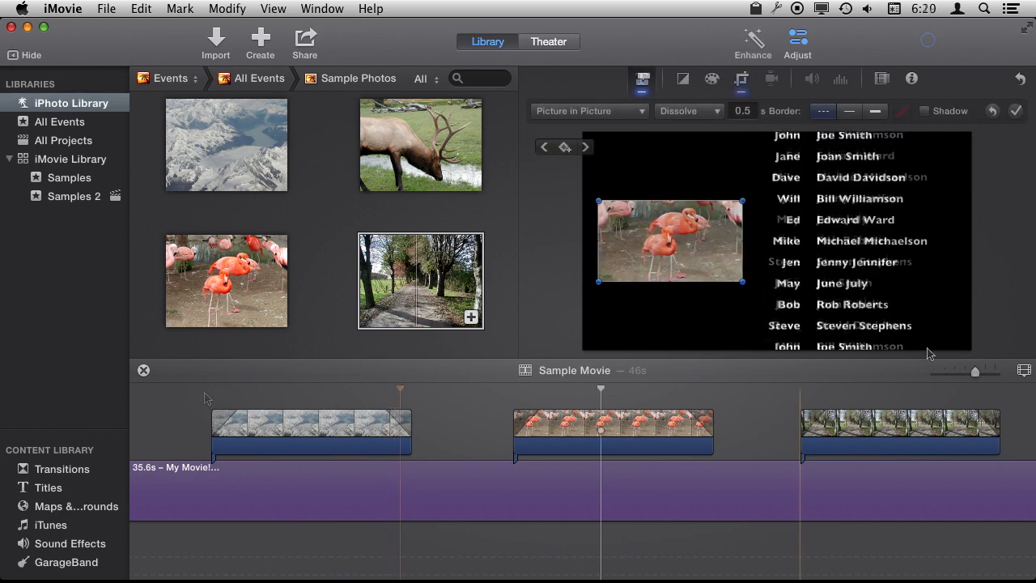
Drop the 44th Street Long jingle under the credits title's start and play it back
{"action": "left_click_drag", "start_coordinate": [975, 371], "coordinate": [955, 371]}
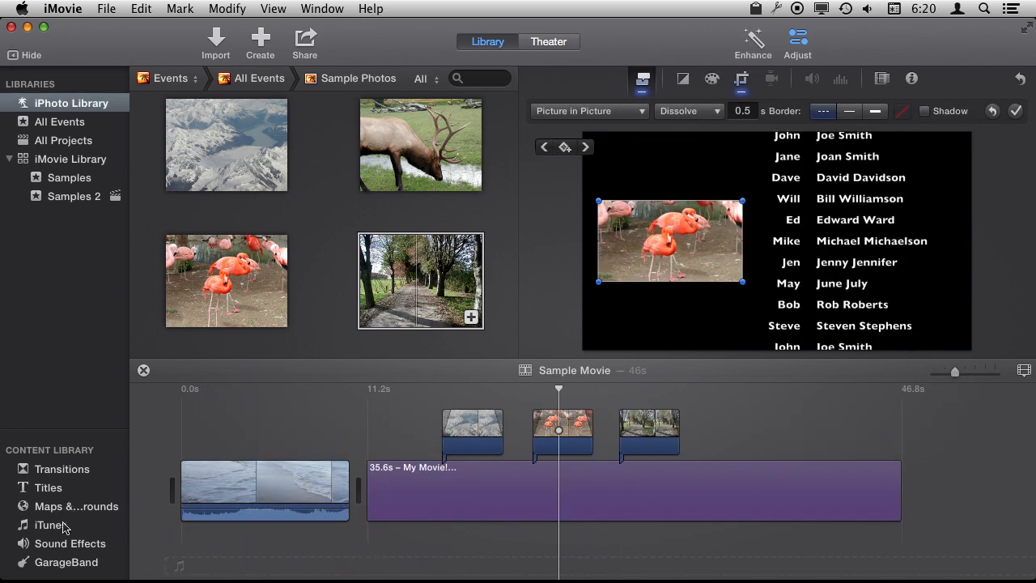
{"action": "left_click", "coordinate": [70, 543]}
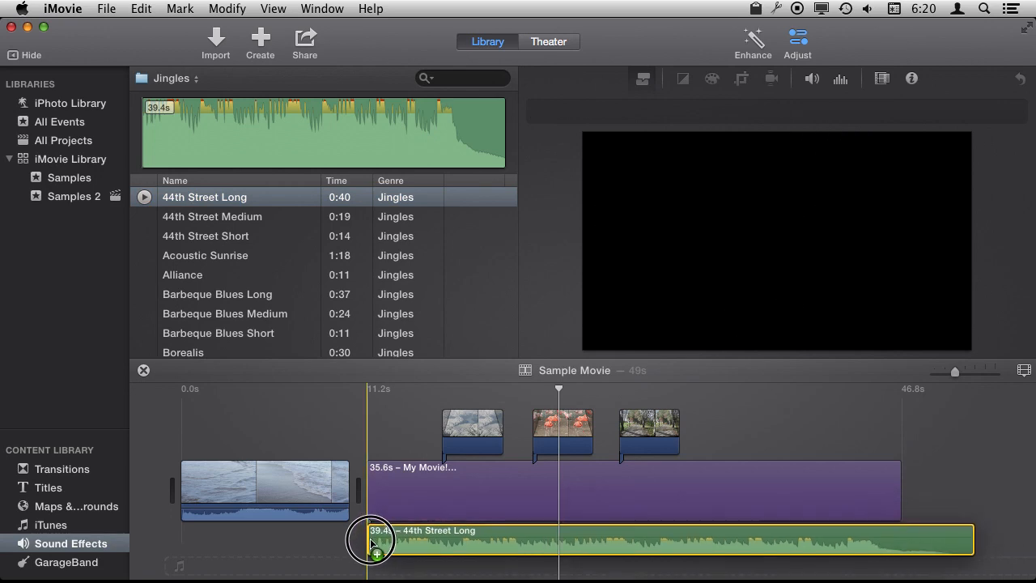
{"action": "left_click_drag", "start_coordinate": [371, 540], "coordinate": [421, 540]}
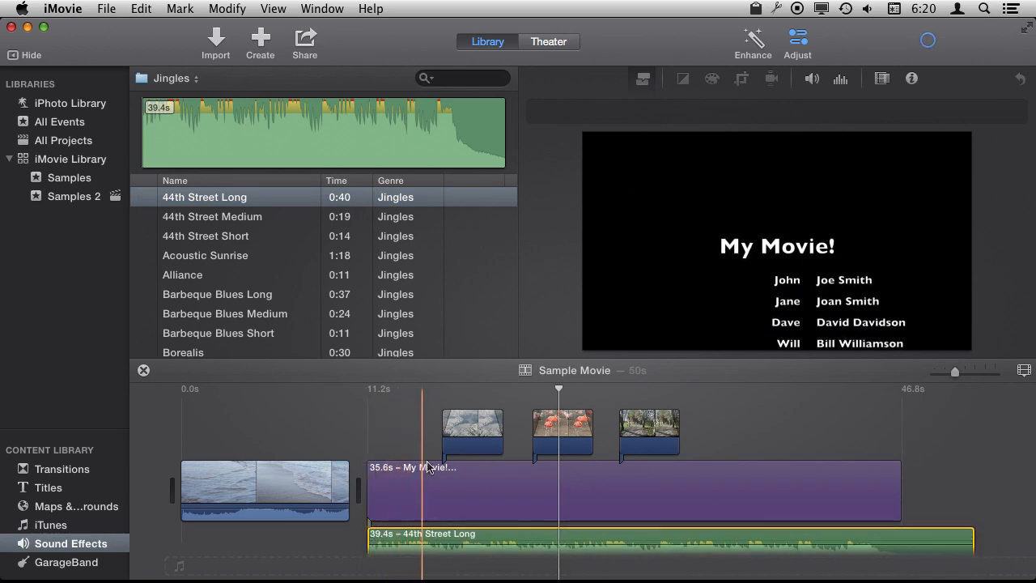
{"action": "left_click", "coordinate": [648, 433]}
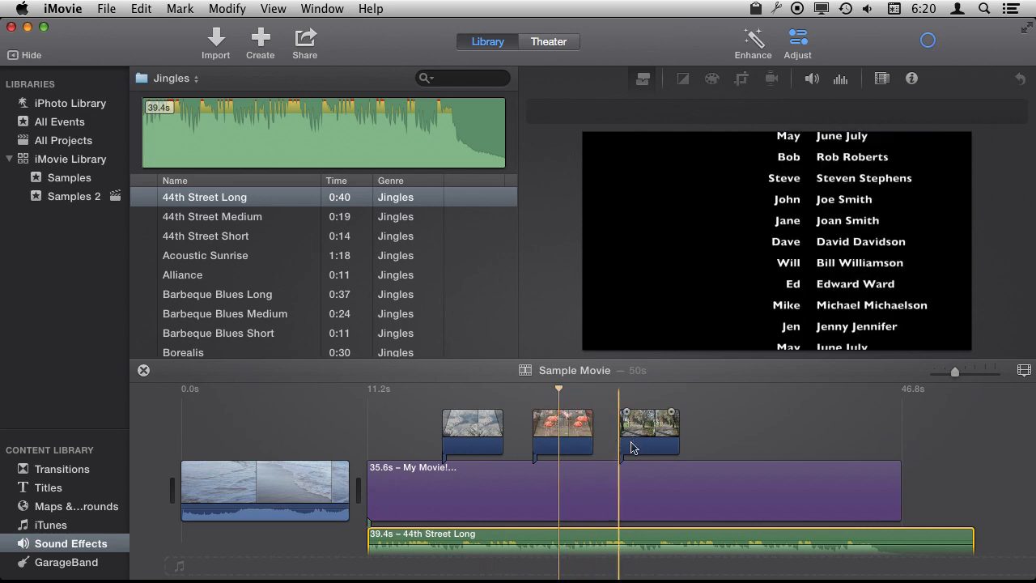